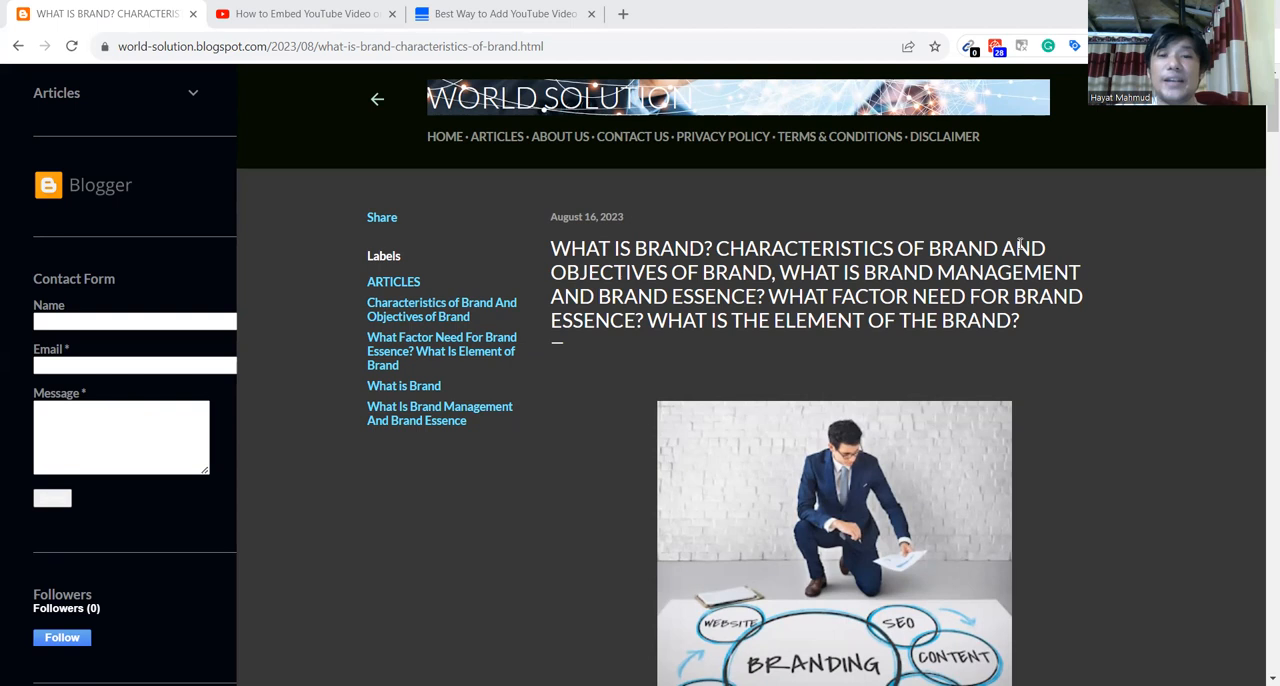
mouse_move(1260, 156)
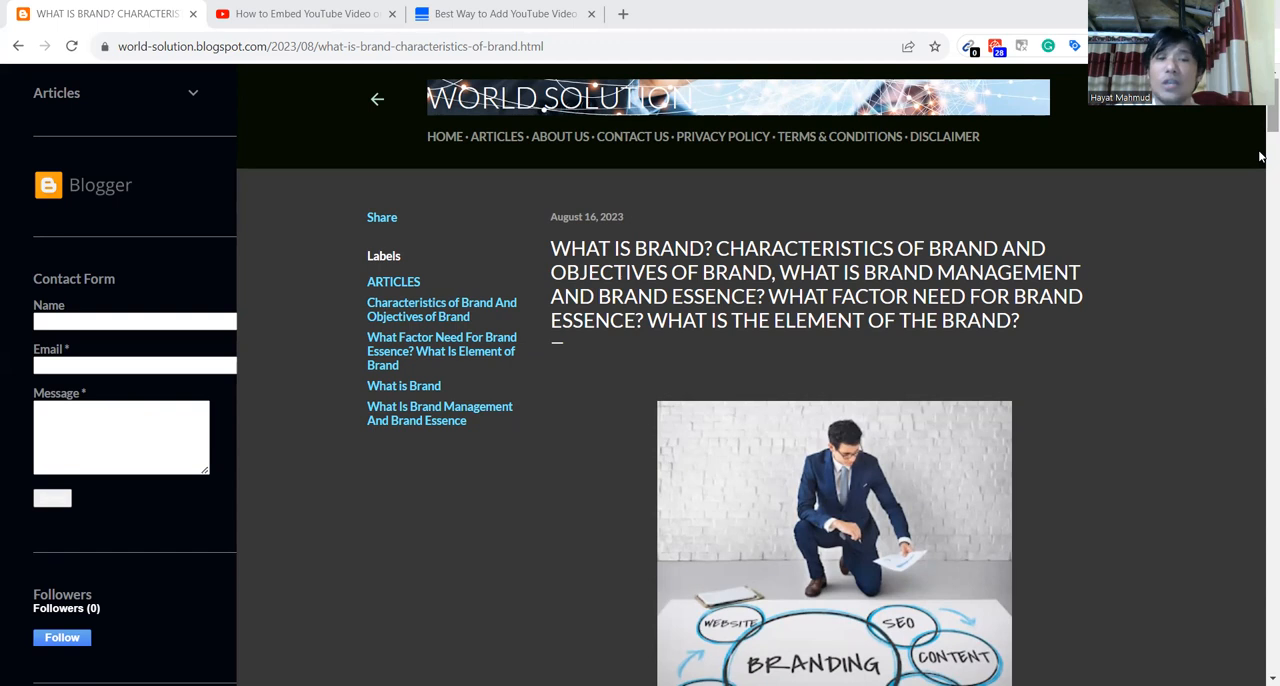
scroll("down", 3)
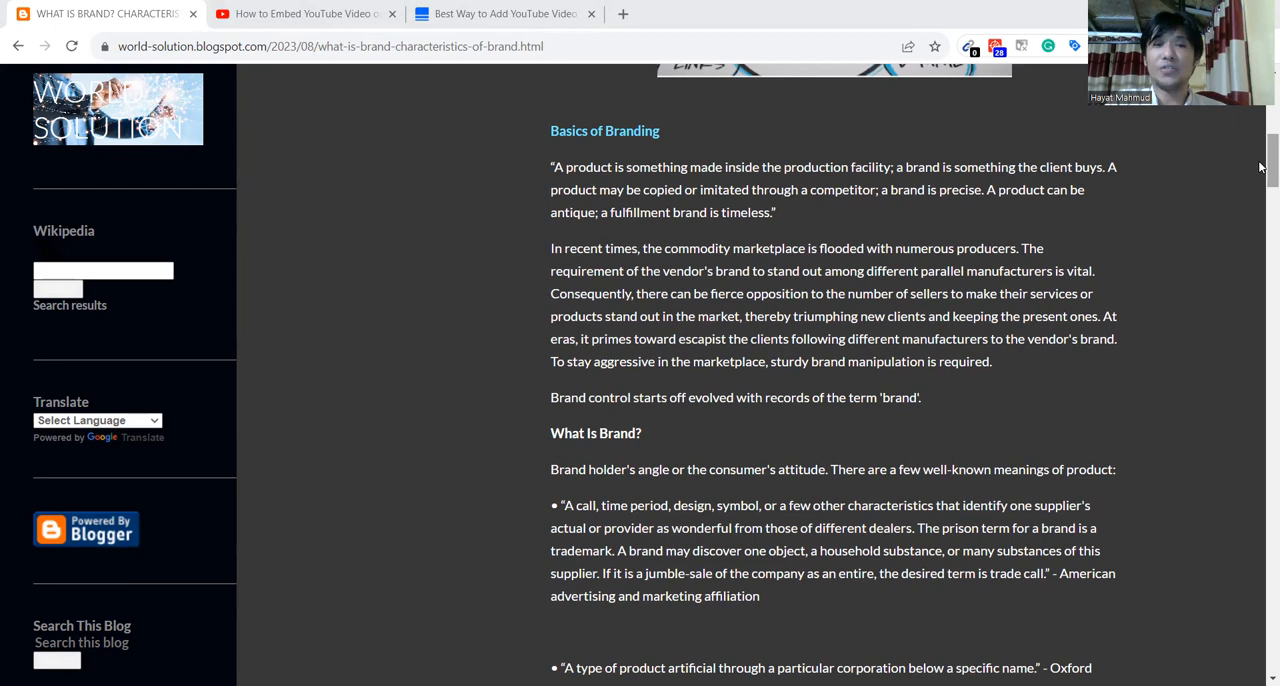
scroll("down", 3)
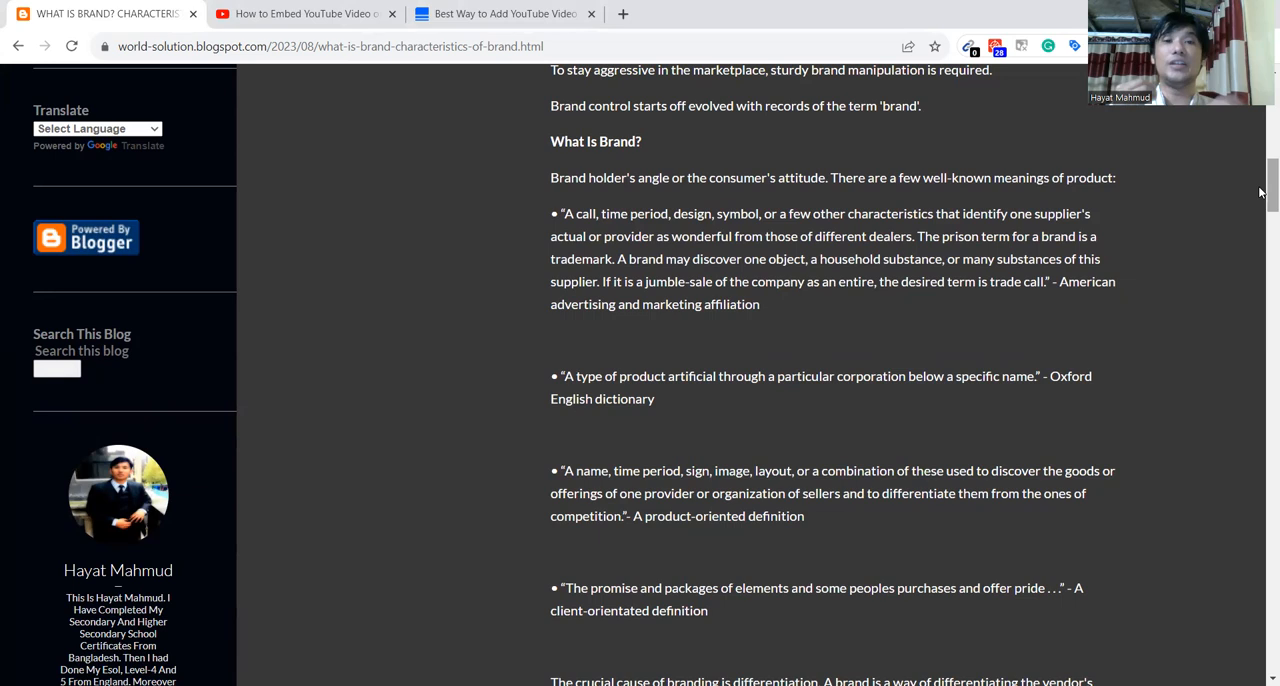
scroll("down", 3)
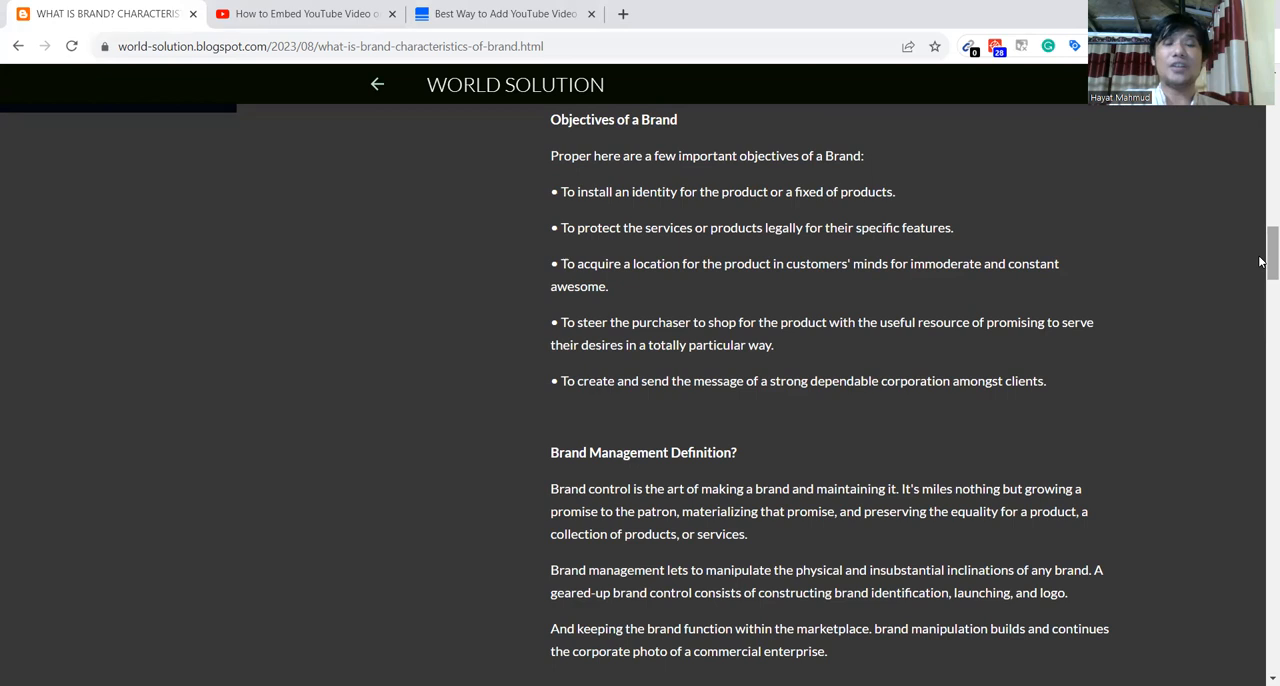
scroll("down", 3)
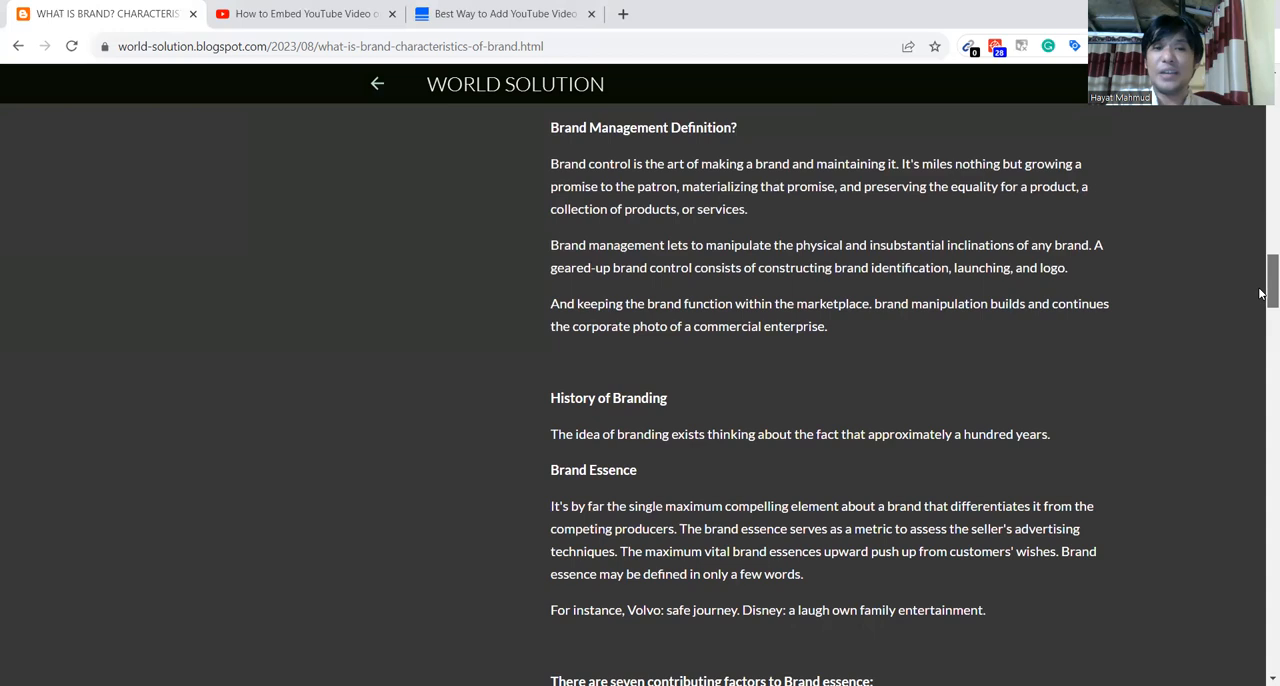
scroll("down", 3)
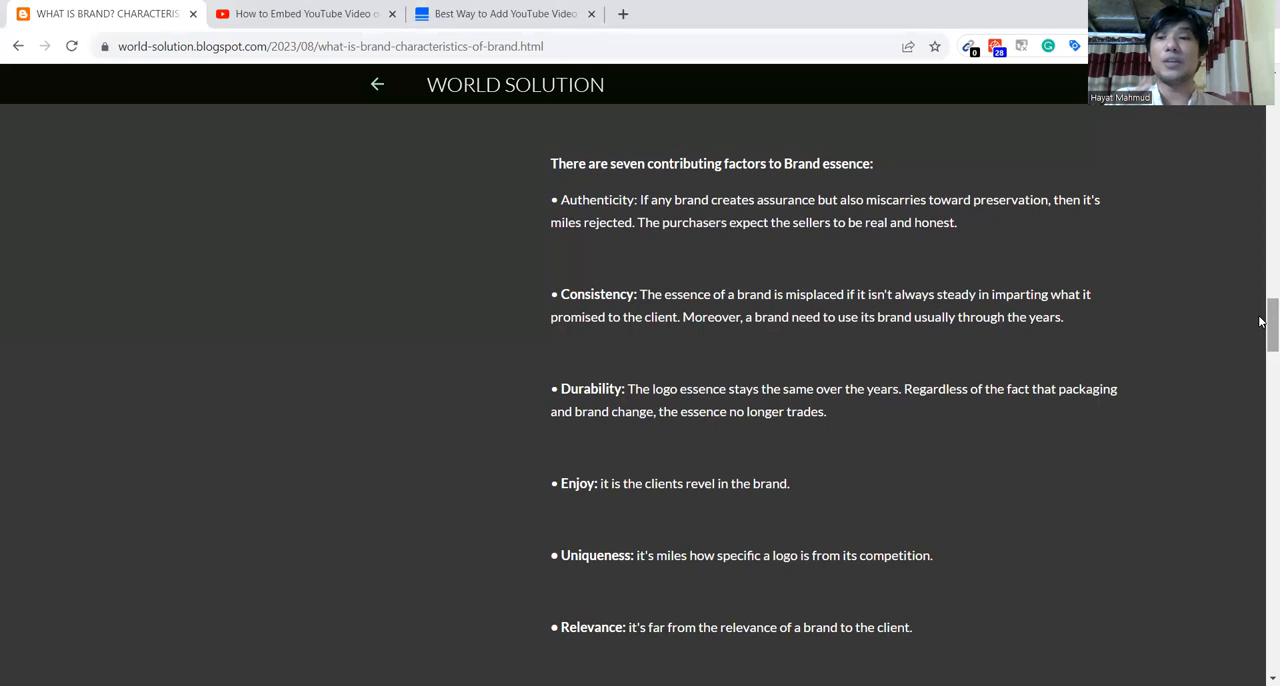
scroll("down", 3)
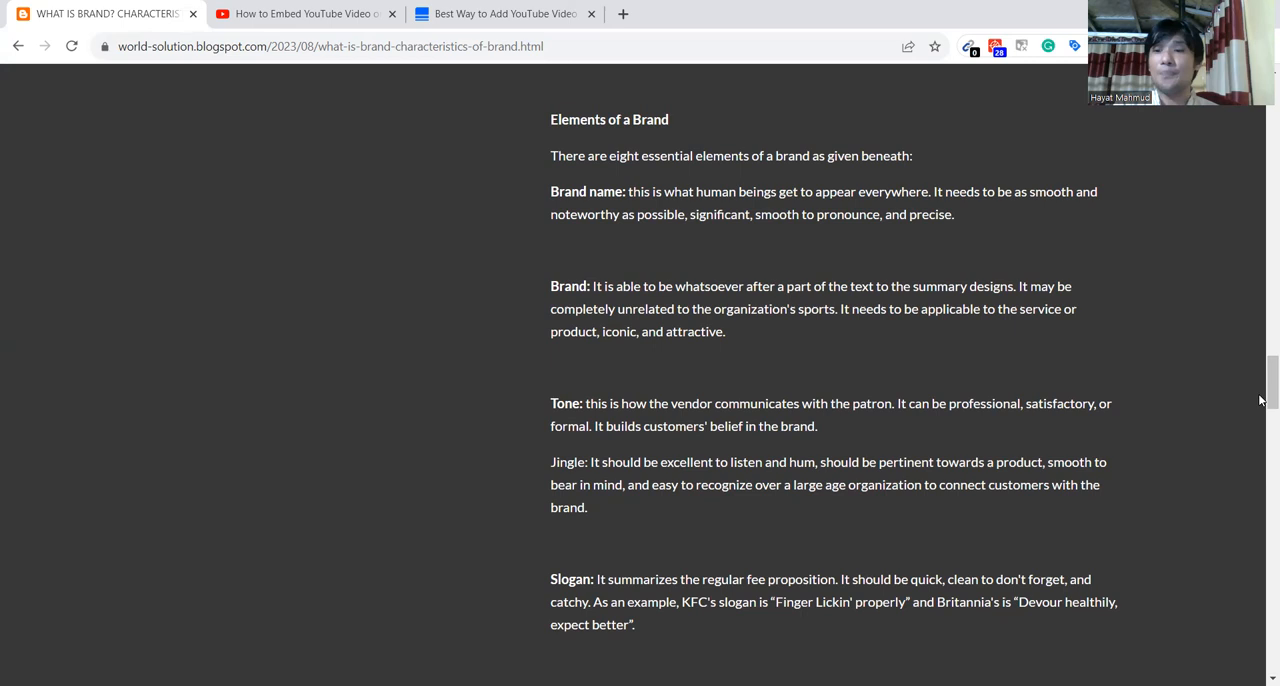
scroll("down", 3)
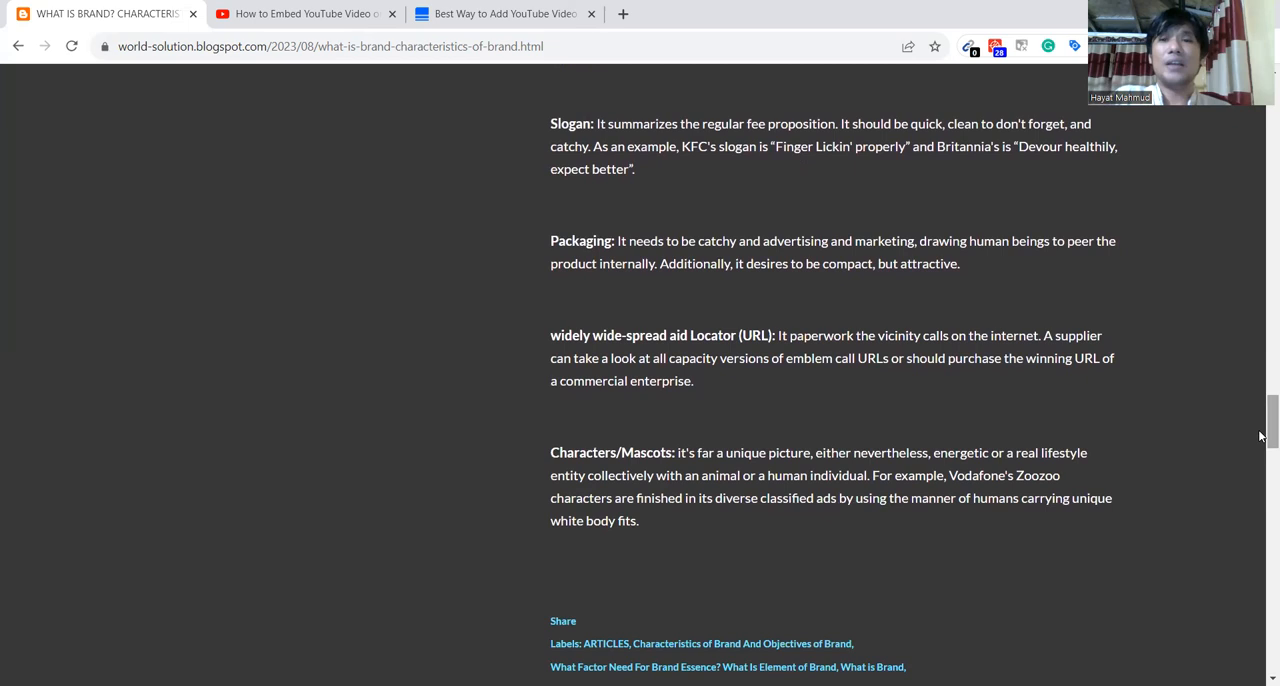